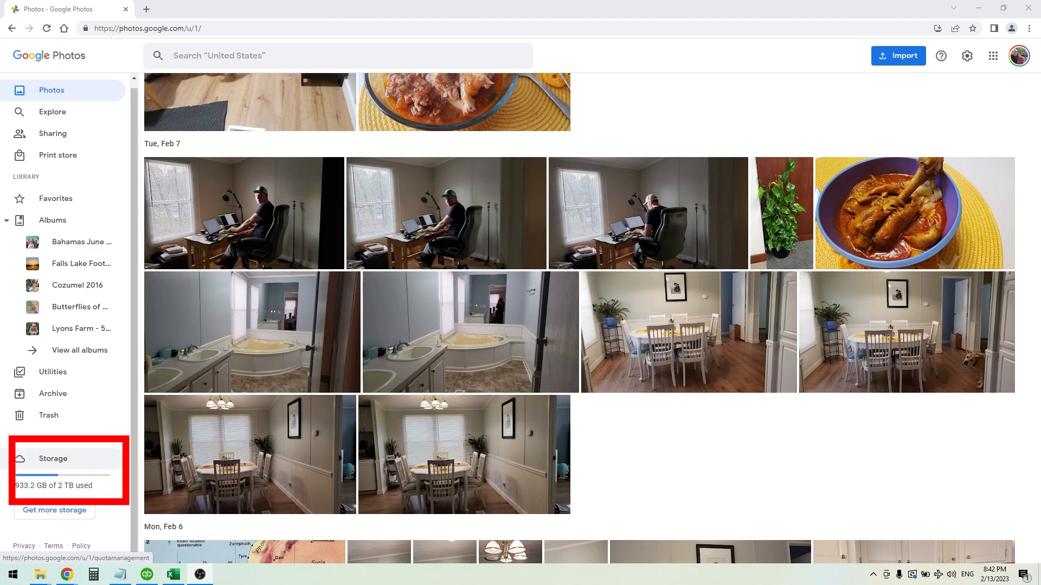
# Open Google Photos storage and review usage: 933.2 GB of 2 TB, 4+ years left
pyautogui.click(53, 458)
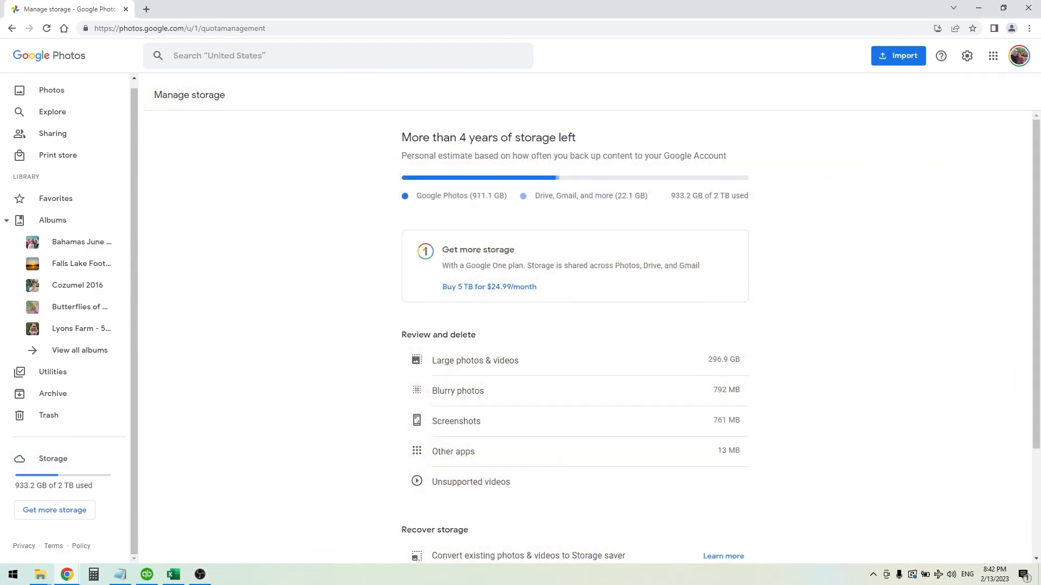
pyautogui.scroll(-3)
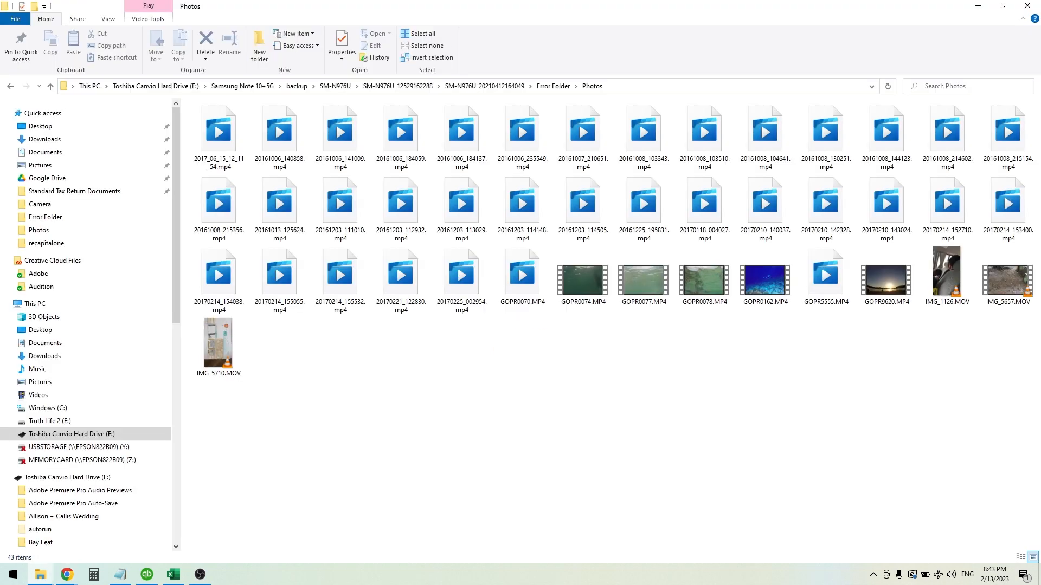
pyautogui.click(582, 131)
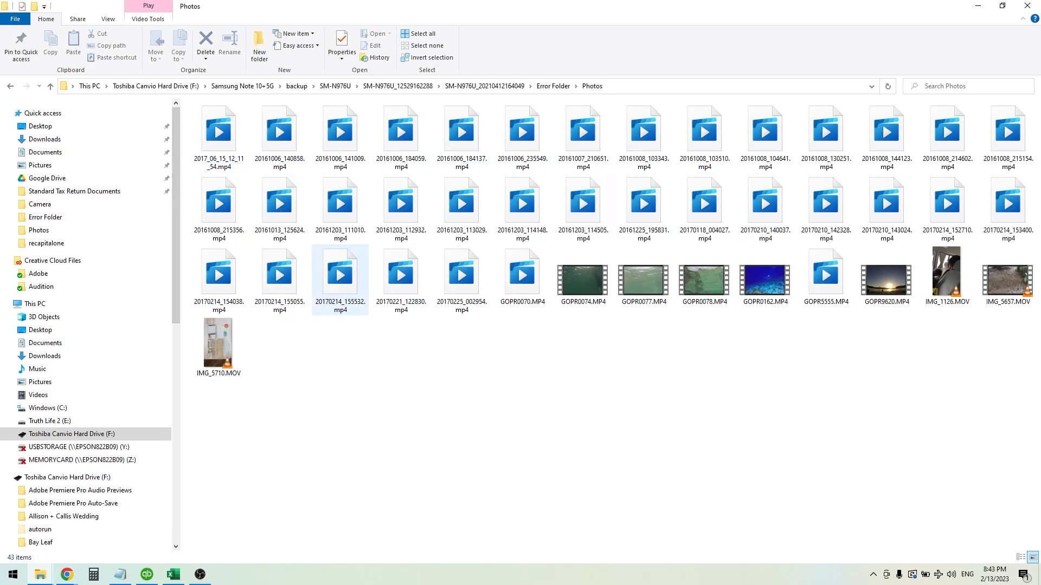
pyautogui.click(340, 273)
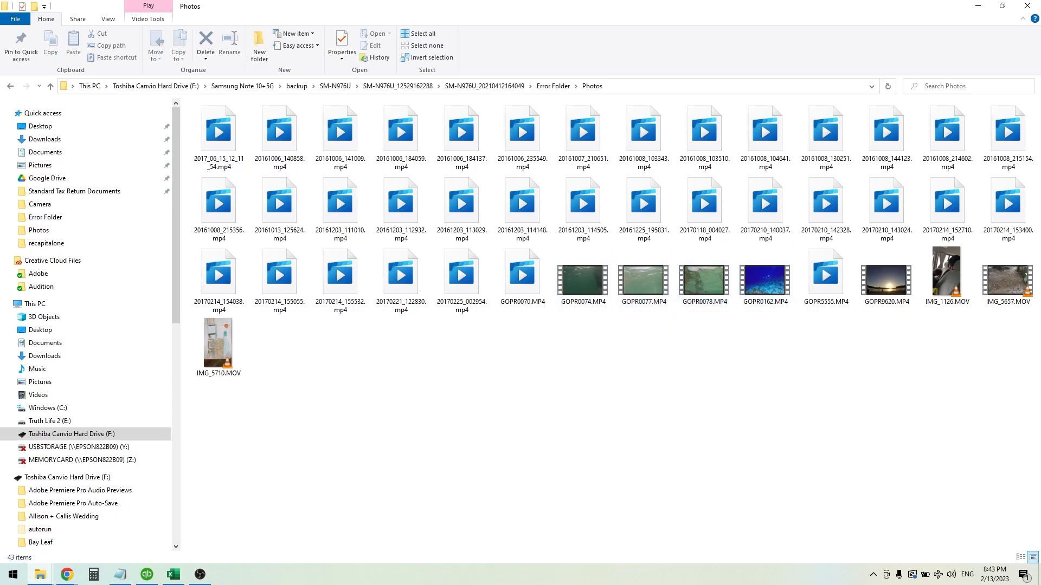
pyautogui.click(522, 274)
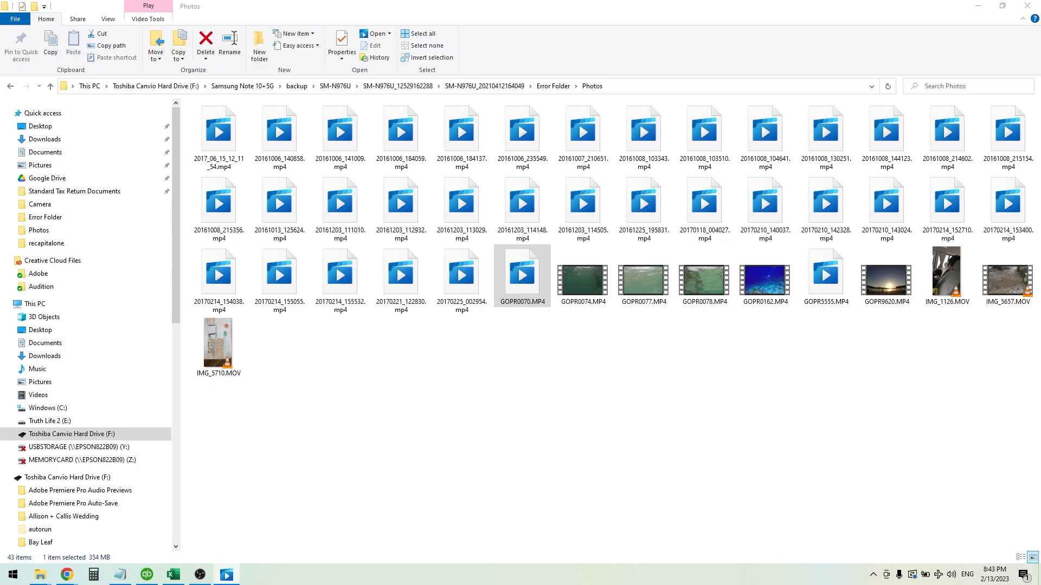
pyautogui.doubleClick(523, 275)
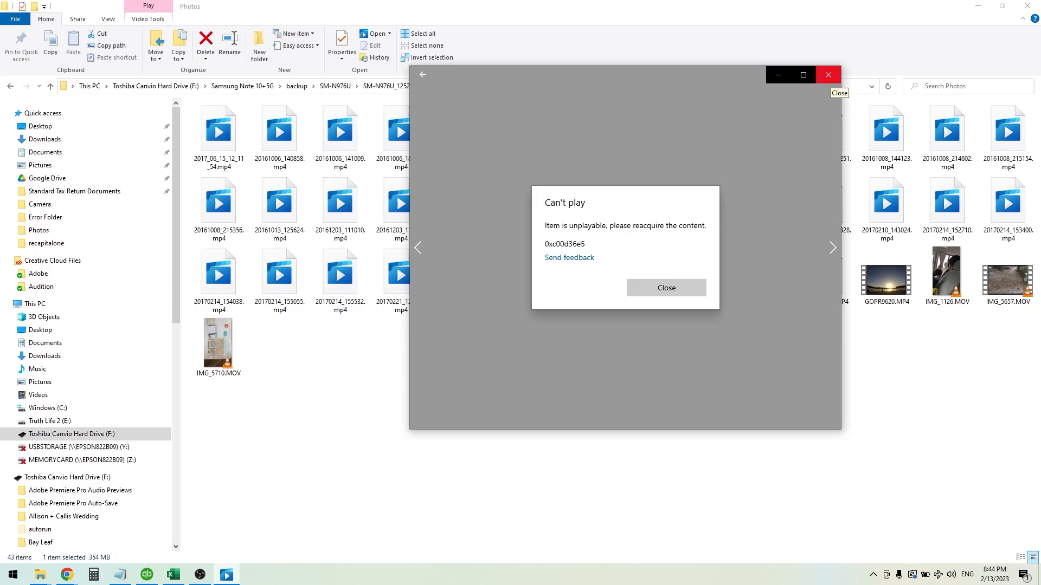
pyautogui.click(666, 287)
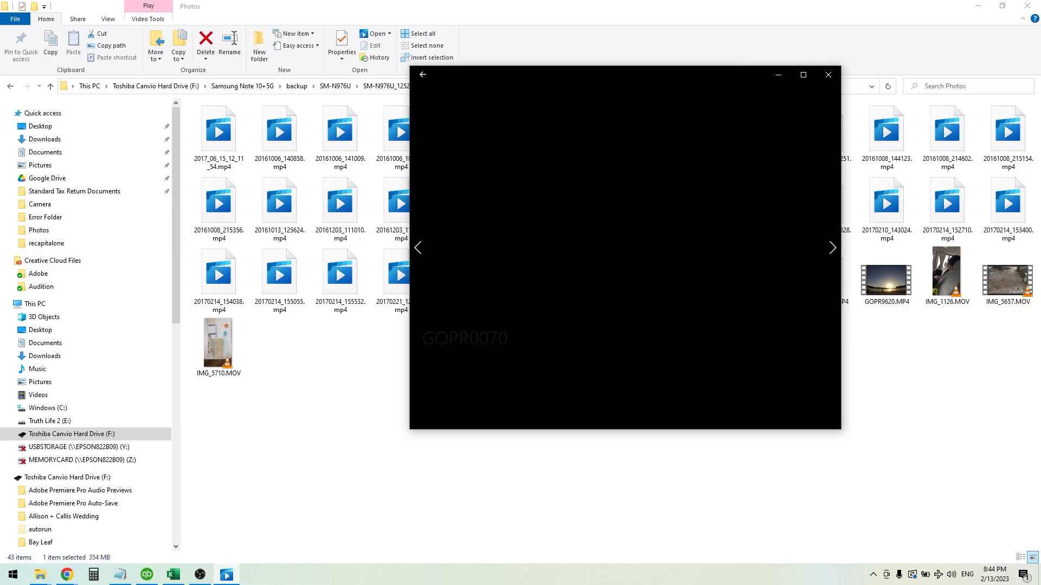
pyautogui.click(828, 75)
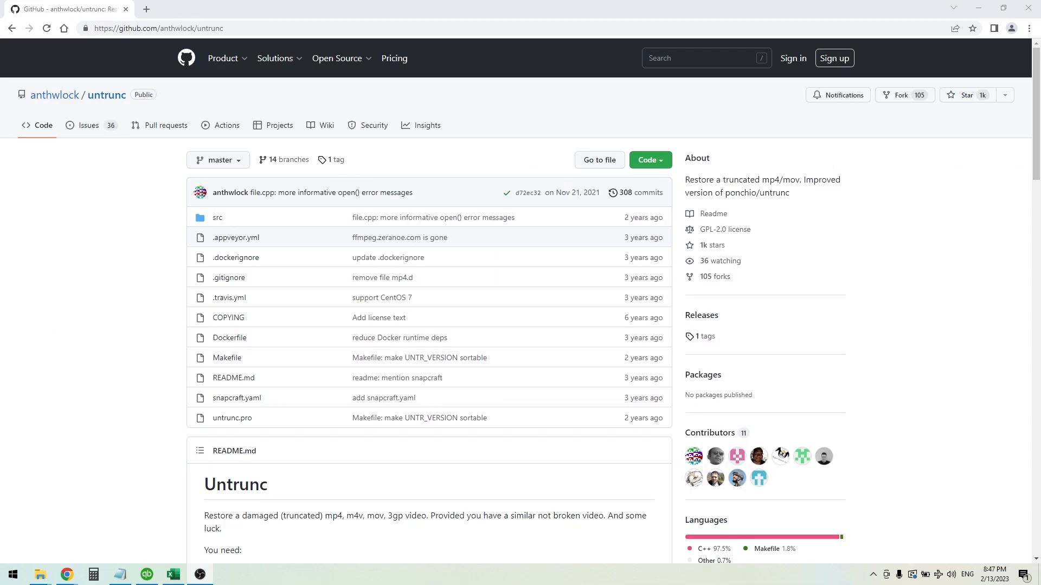
# Scroll through the anthwlock/untrunc README on GitHub in Chrome
pyautogui.scroll(-3)
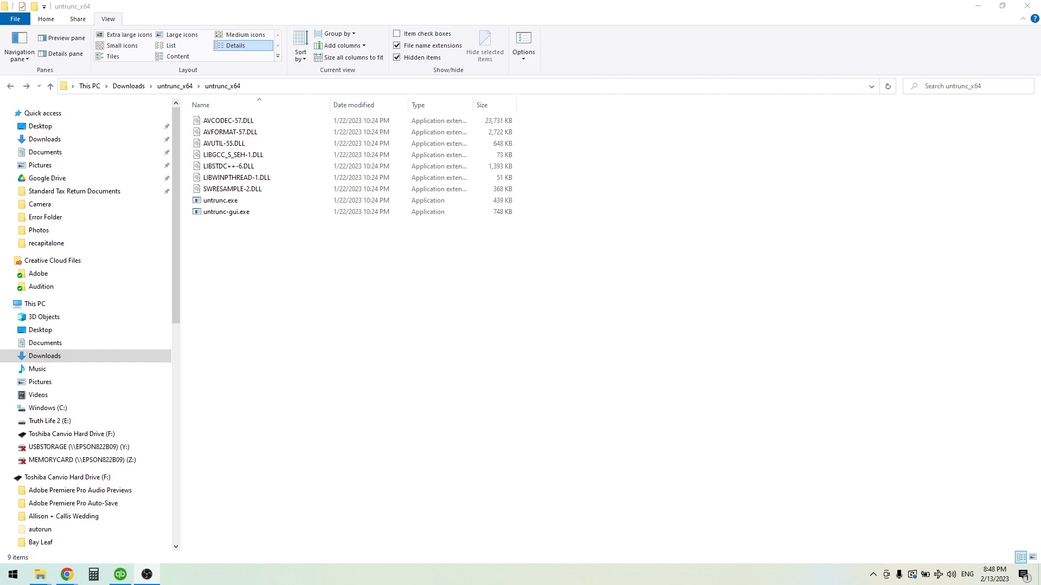
# Run untrunc-gui.exe from Downloads > untrunc_x64
pyautogui.click(226, 212)
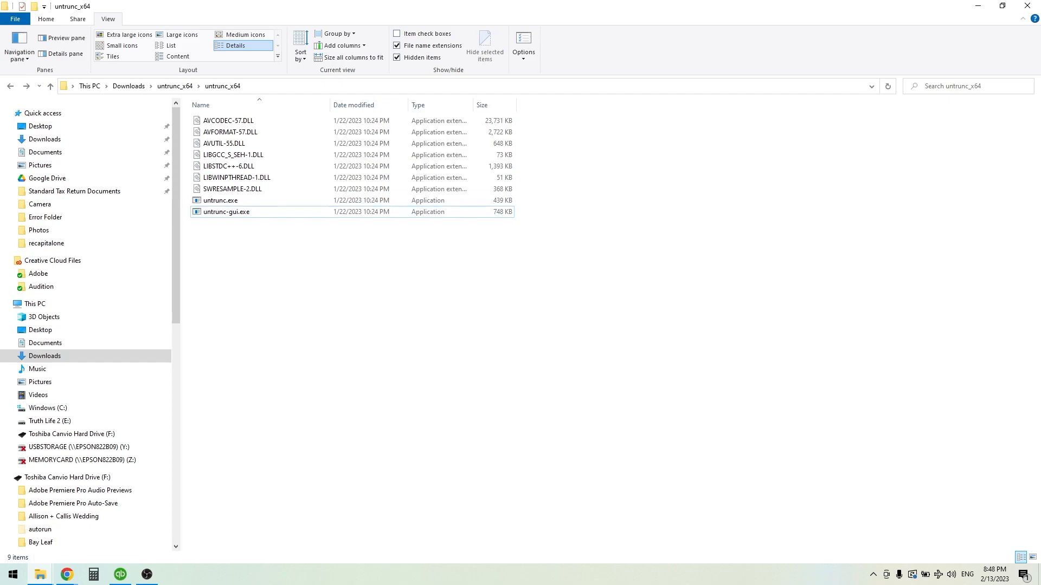
pyautogui.click(228, 120)
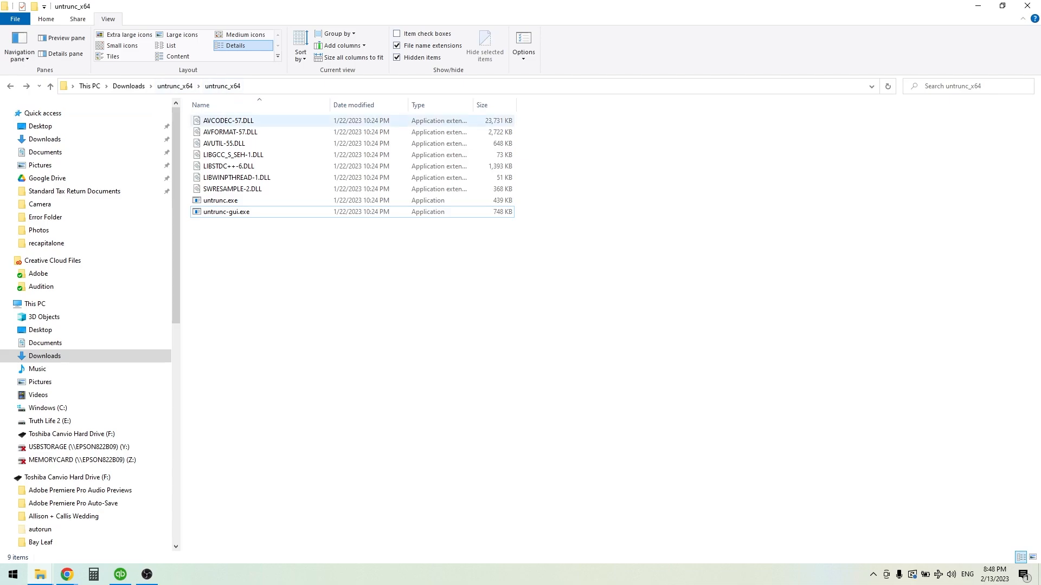
pyautogui.click(226, 212)
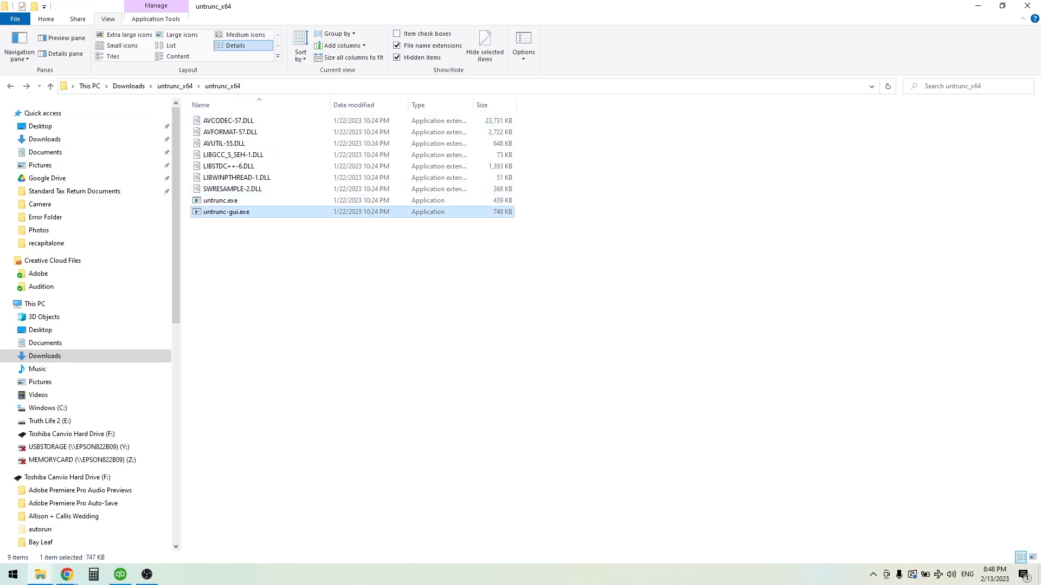
pyautogui.doubleClick(225, 212)
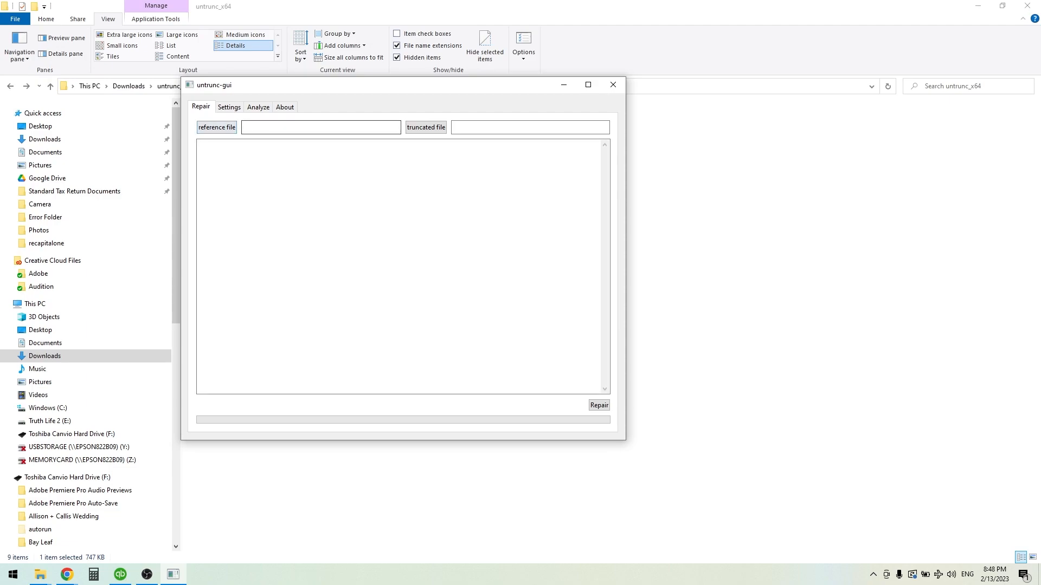
# Set GOPR0080.MP4 as the known-good reference file
pyautogui.click(426, 126)
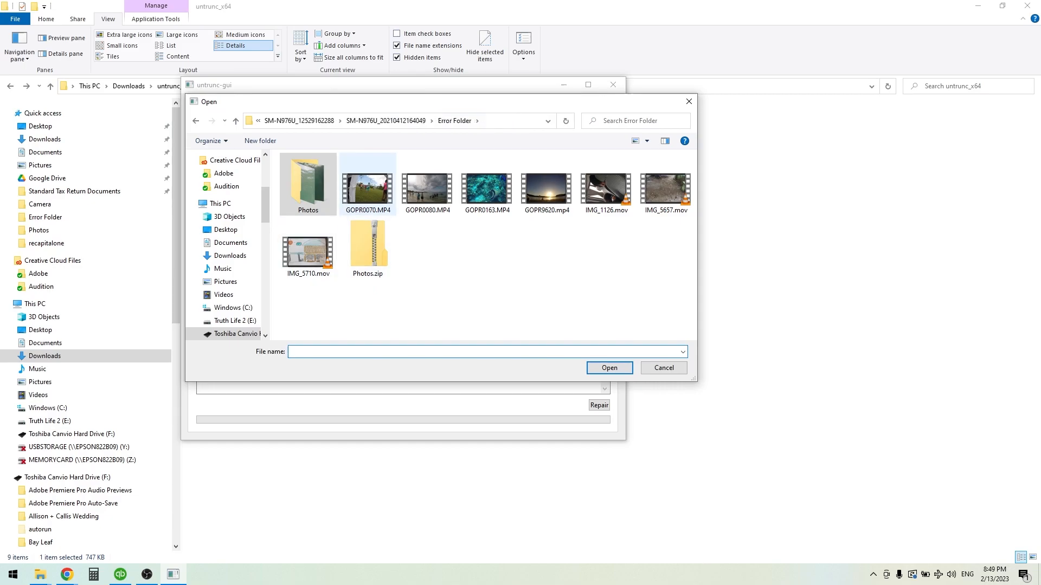
pyautogui.click(427, 192)
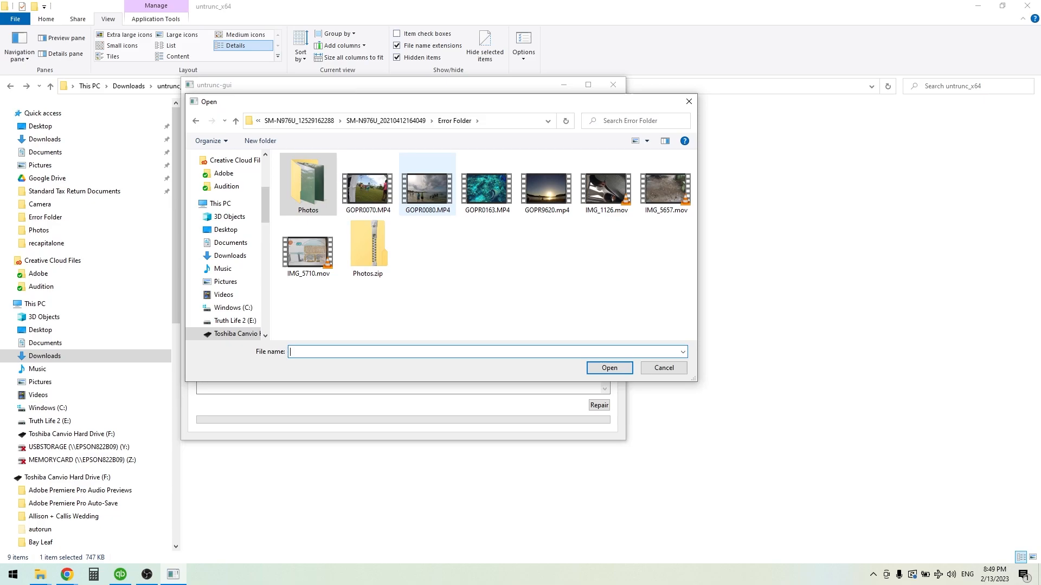
pyautogui.click(427, 186)
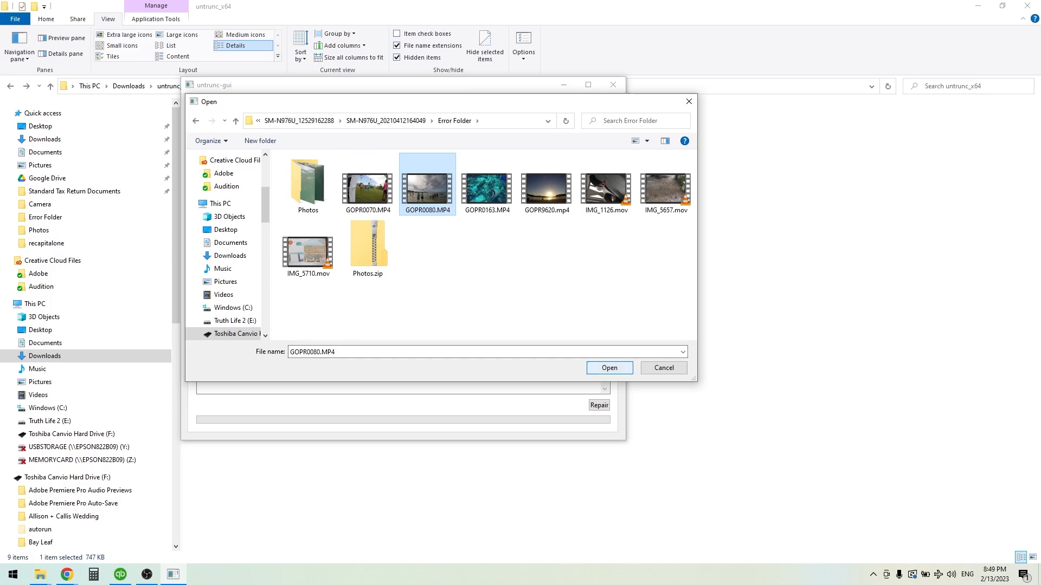
pyautogui.click(608, 368)
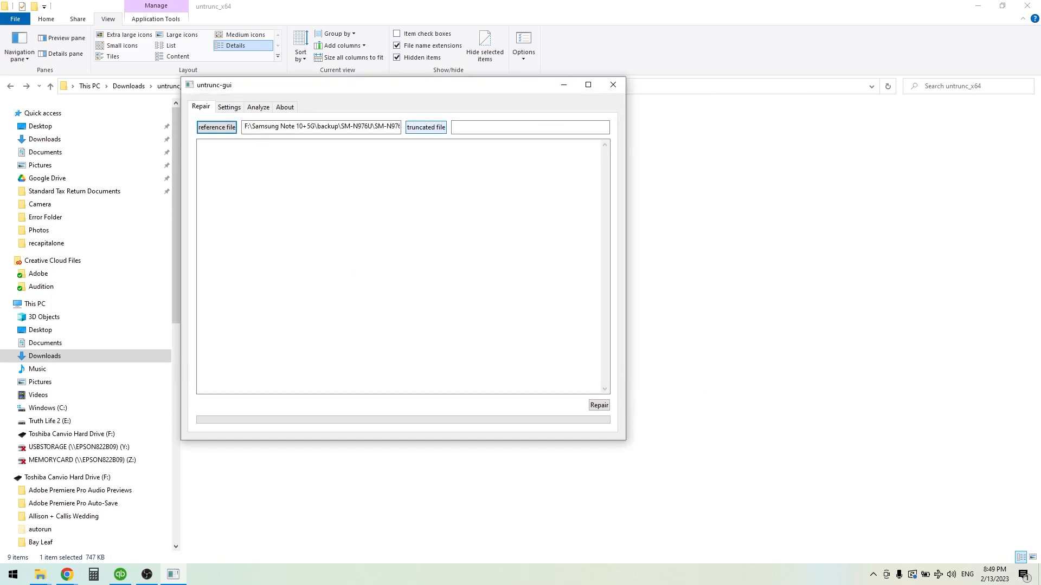
# Choose GOPR0070.MP4 as the truncated file and start the repair
pyautogui.click(425, 127)
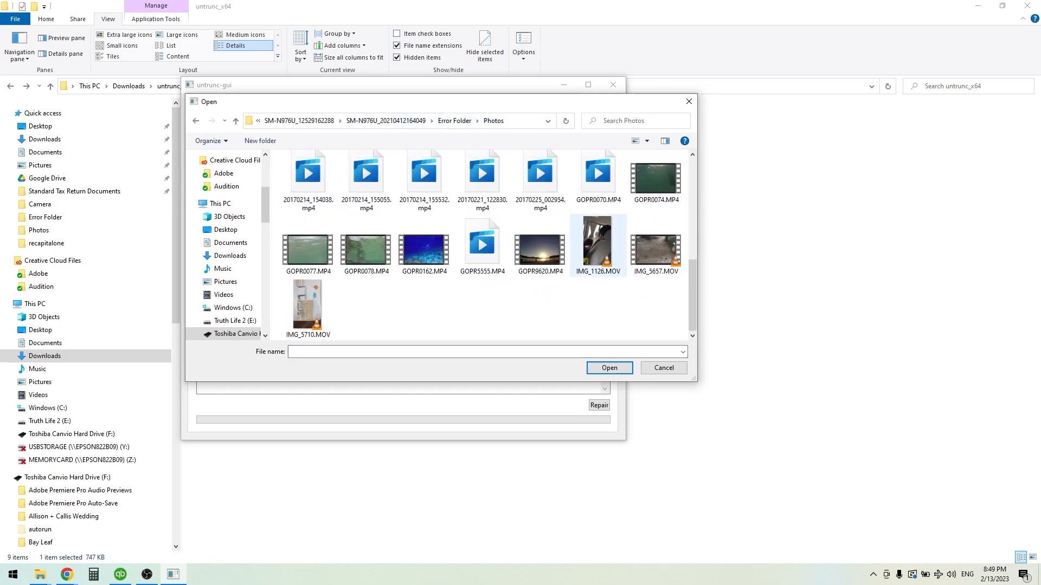
pyautogui.click(596, 177)
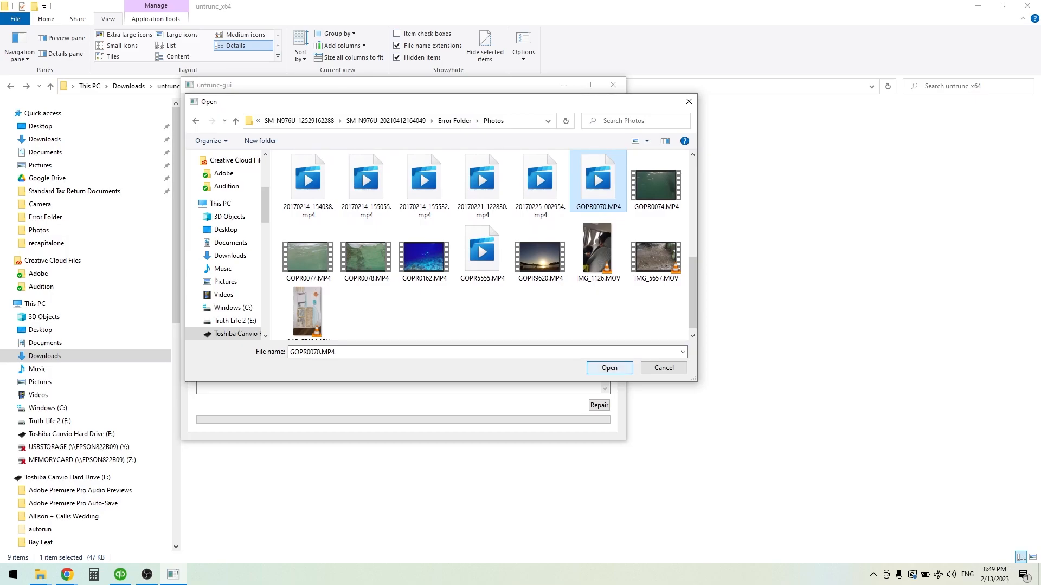
pyautogui.click(608, 367)
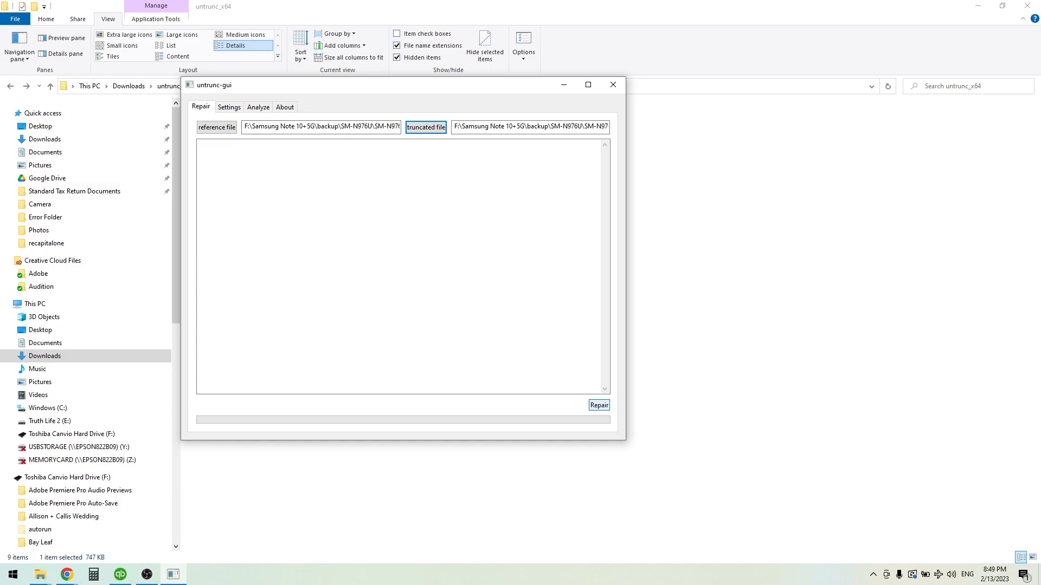
pyautogui.click(597, 405)
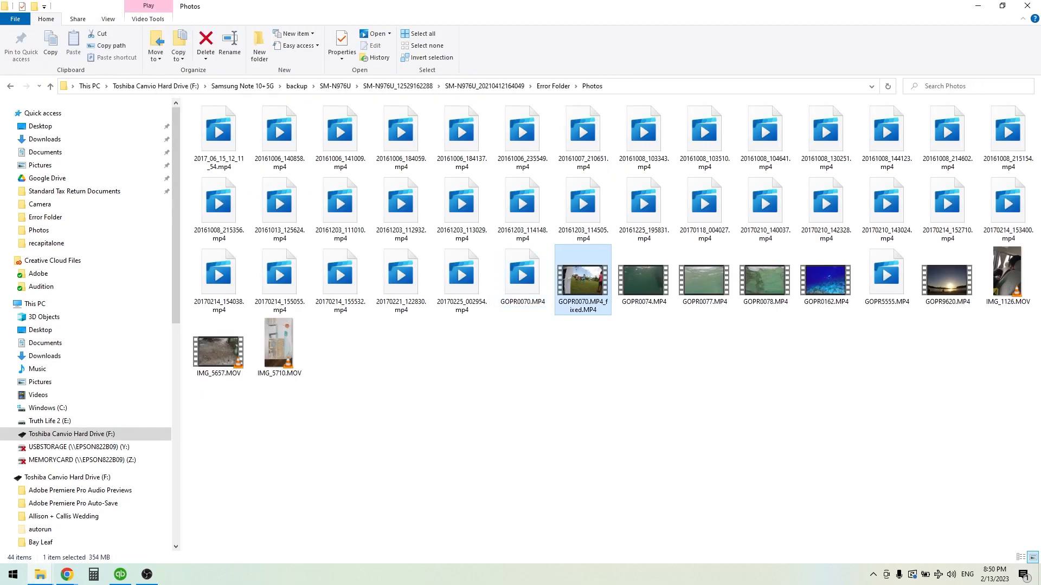
pyautogui.moveTo(582, 278)
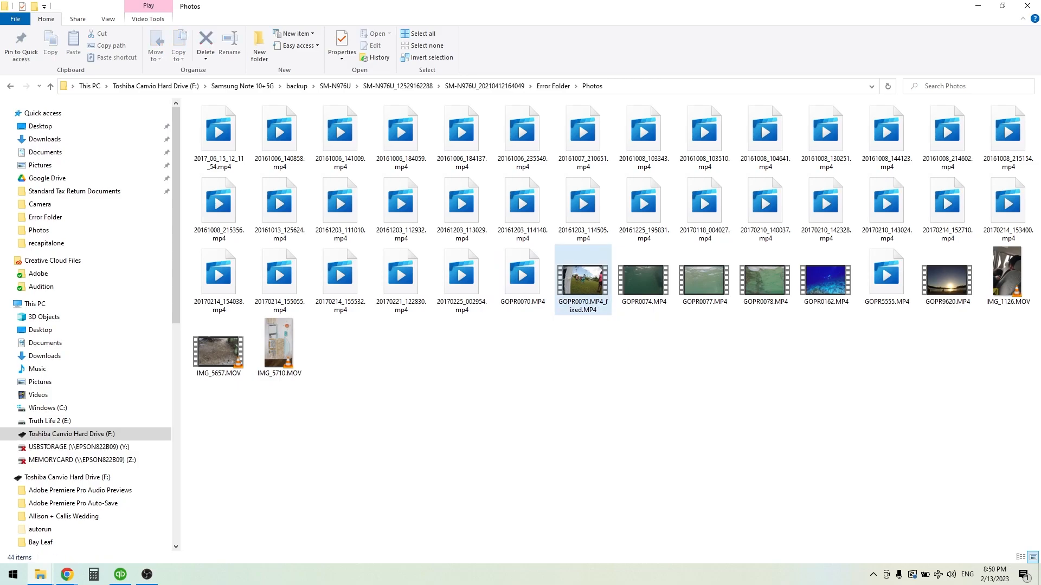
pyautogui.doubleClick(582, 274)
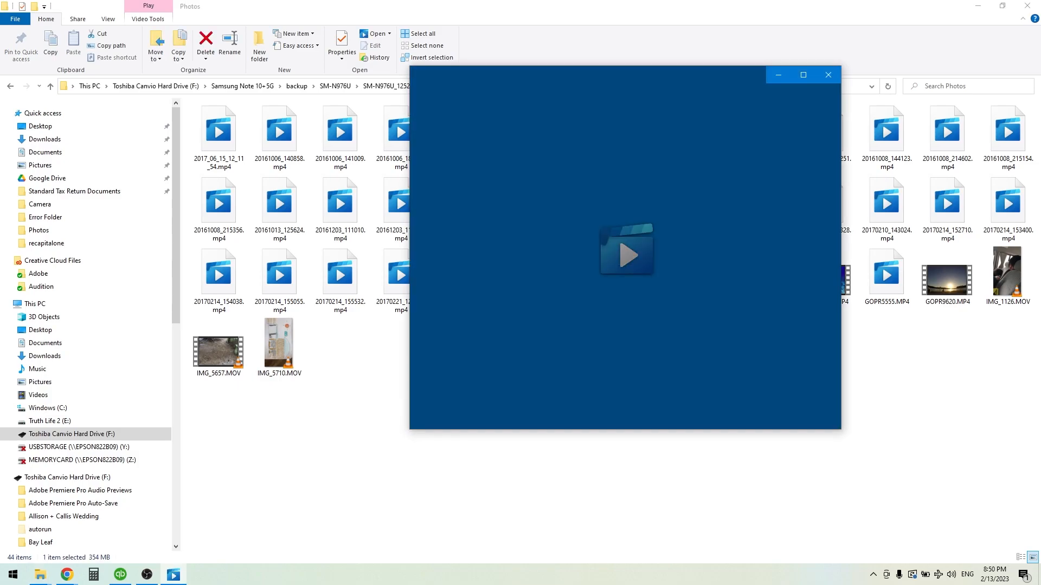
pyautogui.click(623, 250)
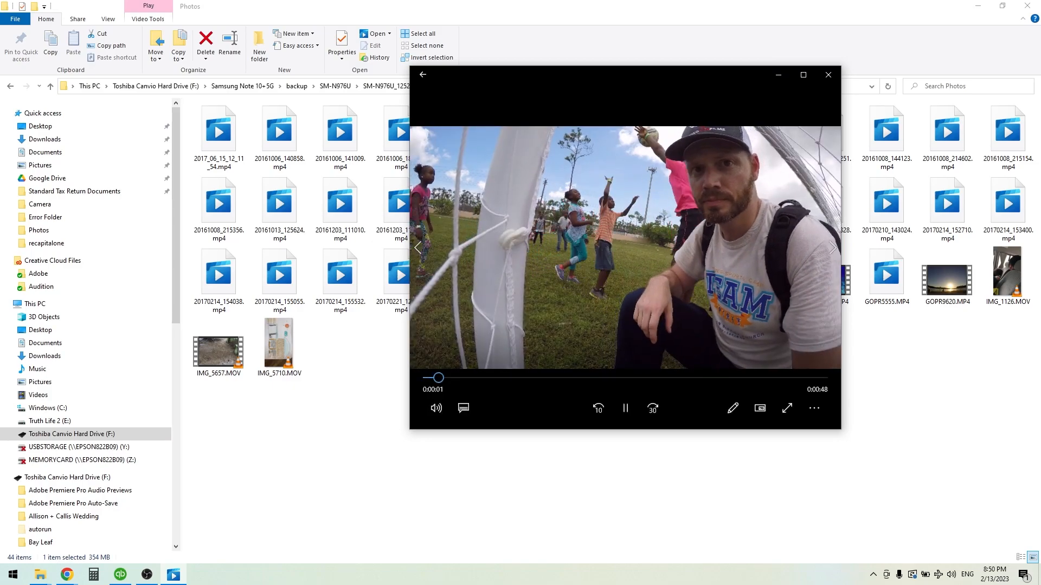
pyautogui.click(827, 74)
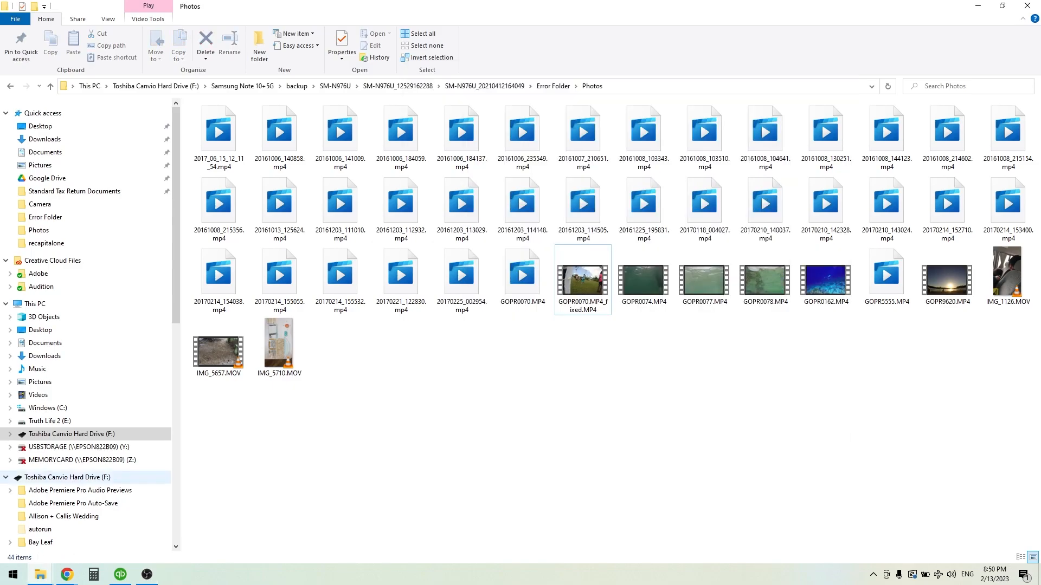
pyautogui.click(49, 421)
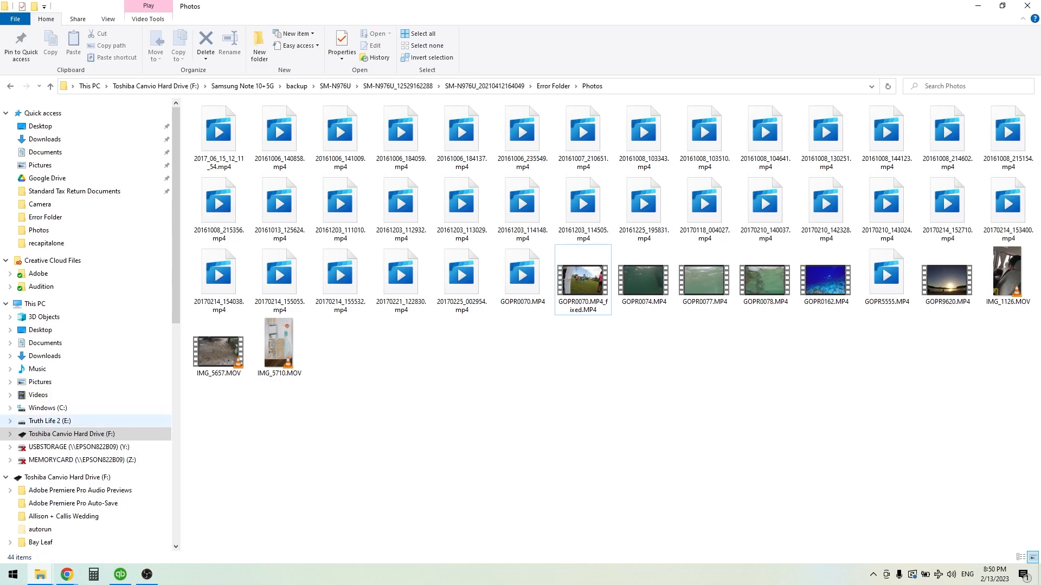
pyautogui.click(71, 434)
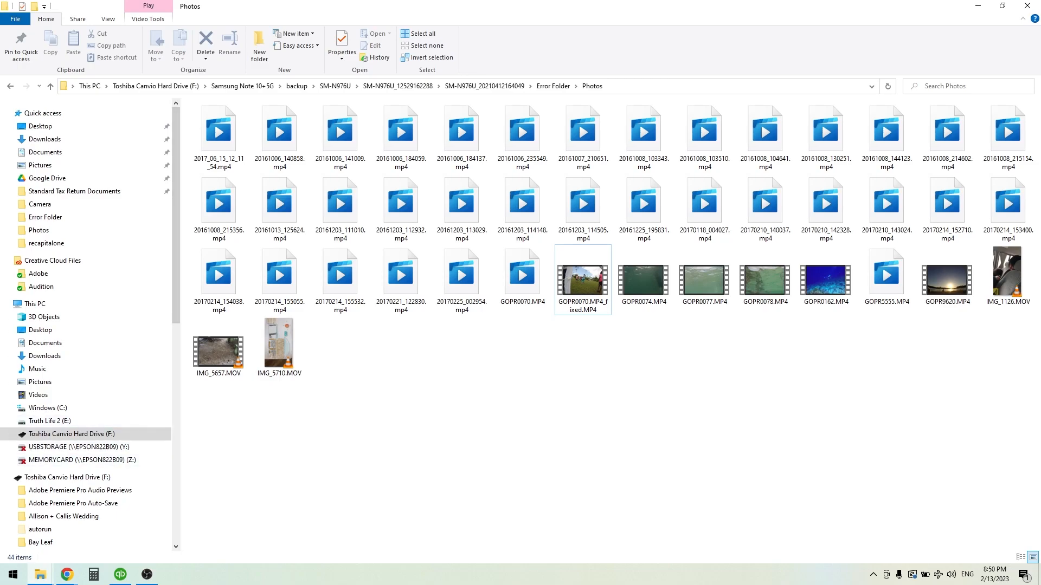